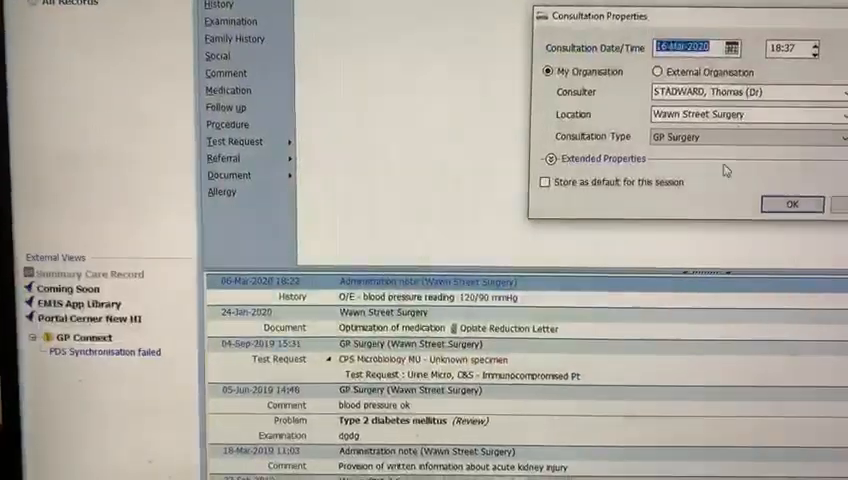
Accept the default date, consulter and Wawn Street Surgery location for the consultation.
left_click(792, 204)
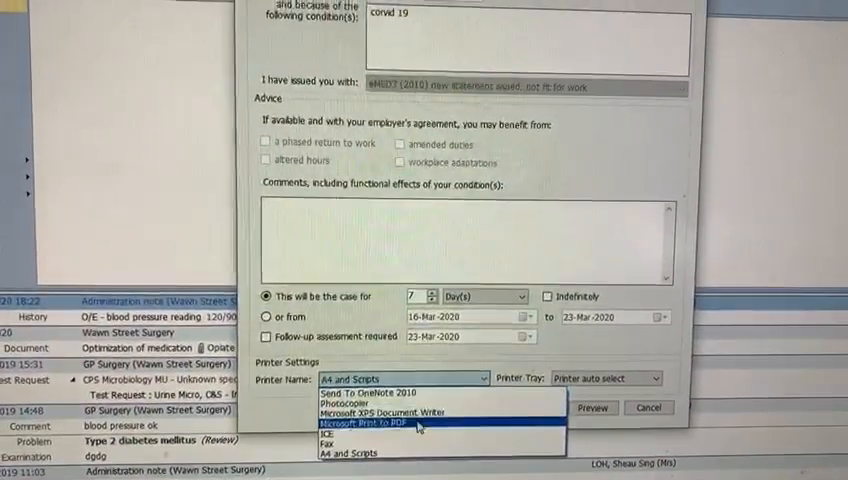
Print the fit note to Microsoft Print to PDF, accepting the no-tray warning.
left_click(353, 422)
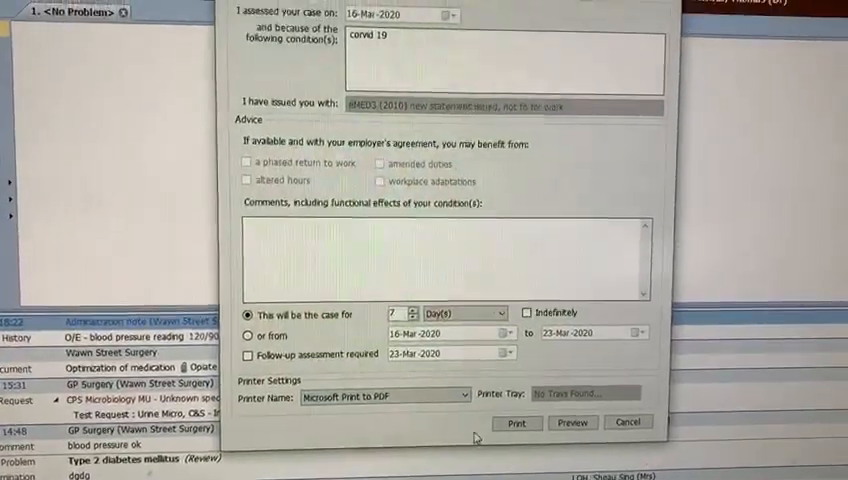
left_click(542, 423)
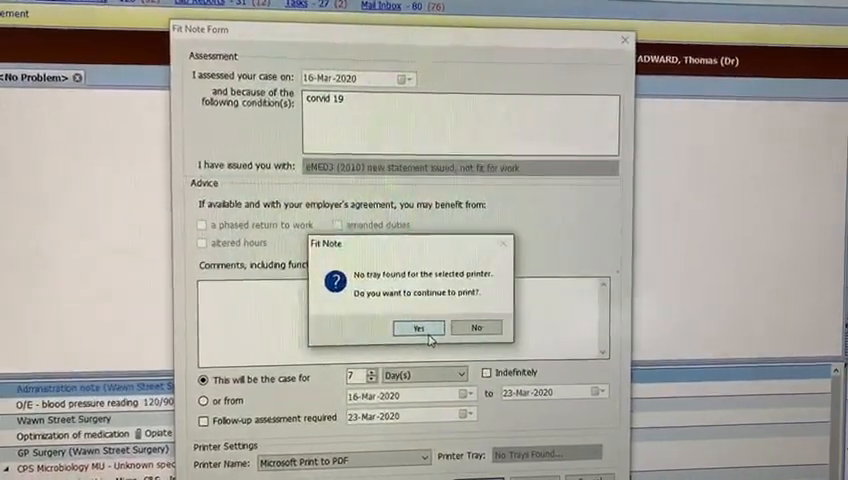
left_click(417, 327)
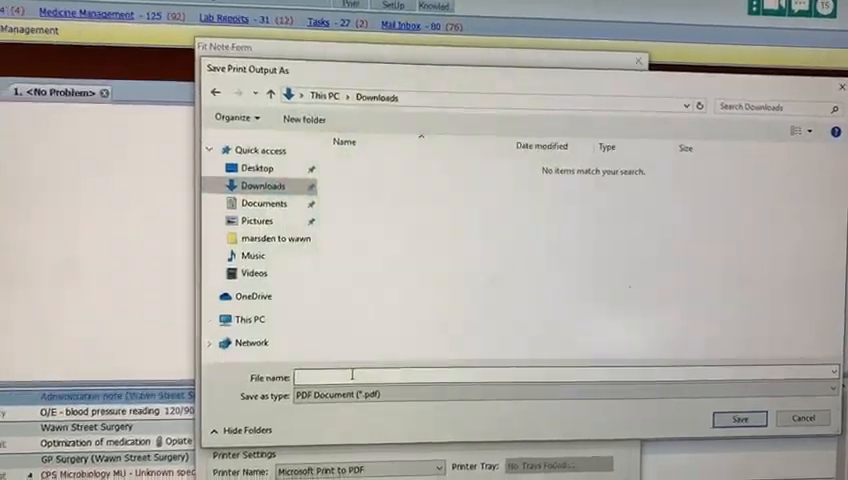
Save the print output in Downloads with the file name 'test'.
type("test")
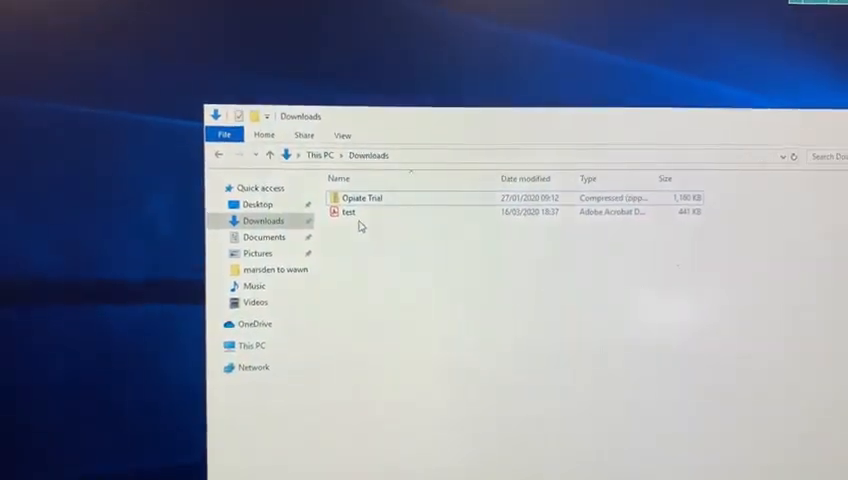
Open test.pdf from Downloads in Acrobat Reader.
left_click(352, 212)
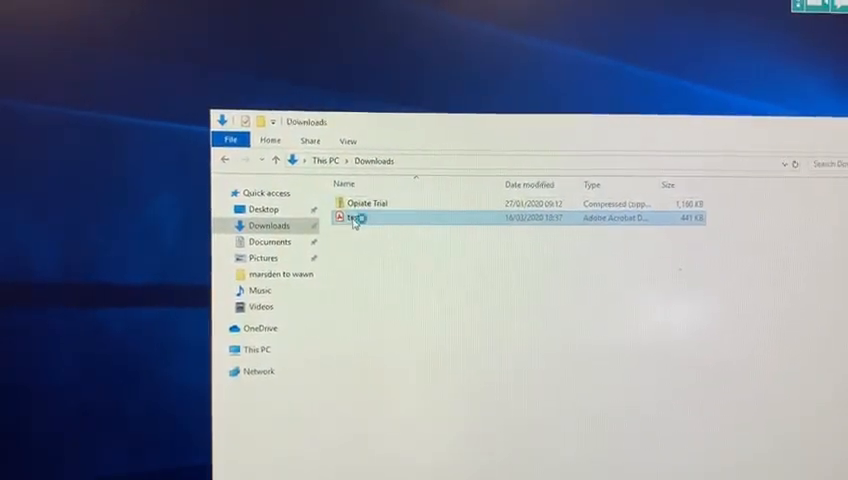
double_click(354, 218)
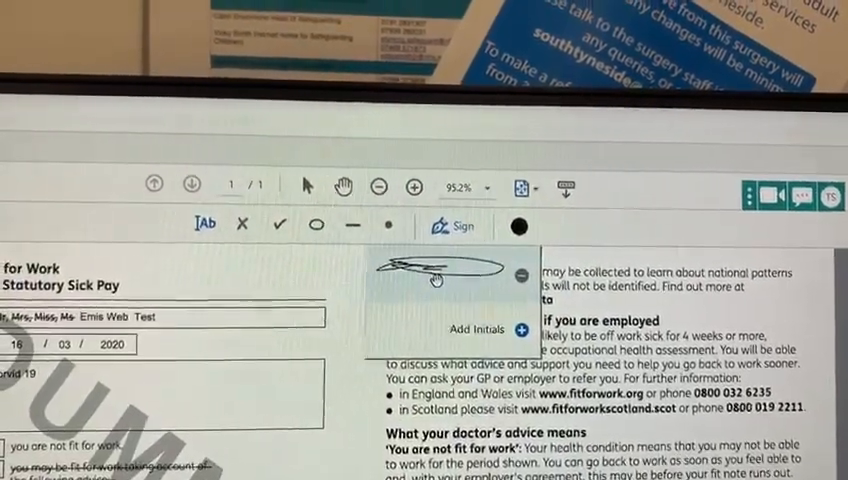
Scroll the fit note in Acrobat Reader while placing the handwritten signature.
scroll("down", 3)
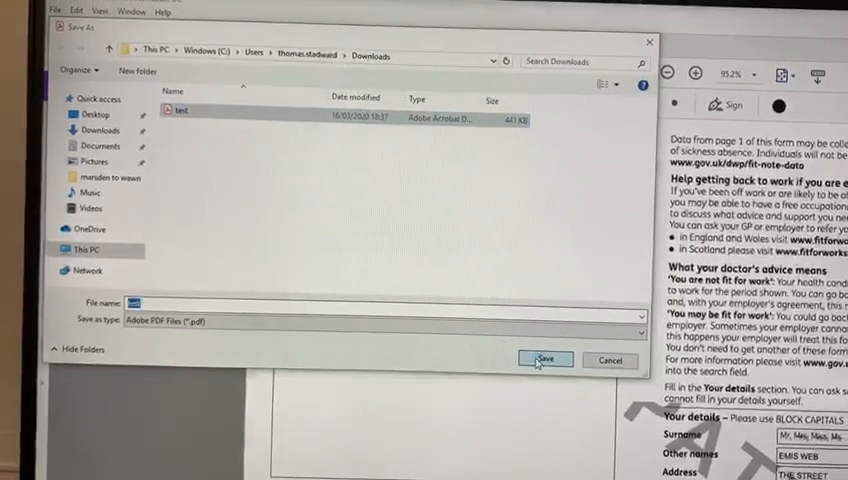
Save the signed PDF in Downloads, replacing the existing test.pdf.
left_click(544, 360)
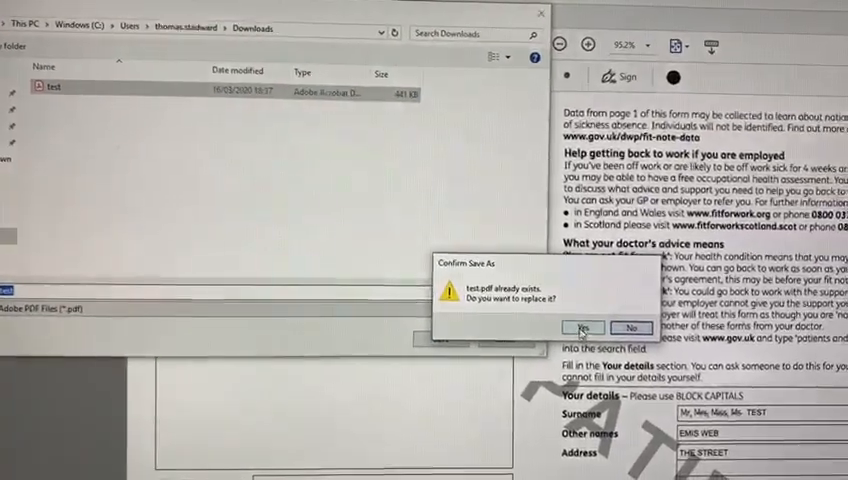
left_click(582, 328)
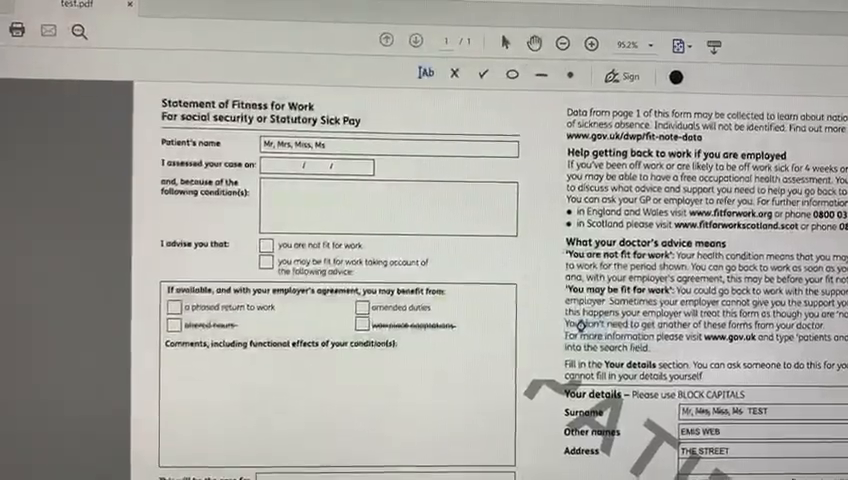
scroll("down", 3)
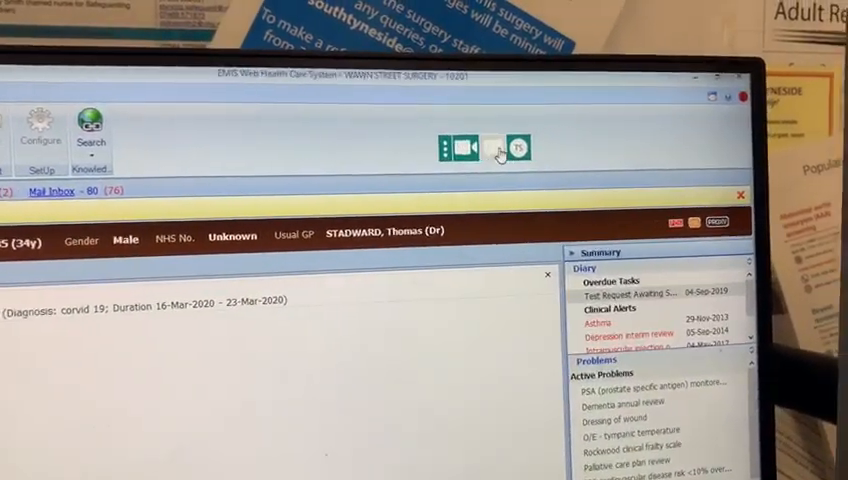
Launch AccurX Message Patient from the toolbar above the EMIS record.
left_click(497, 148)
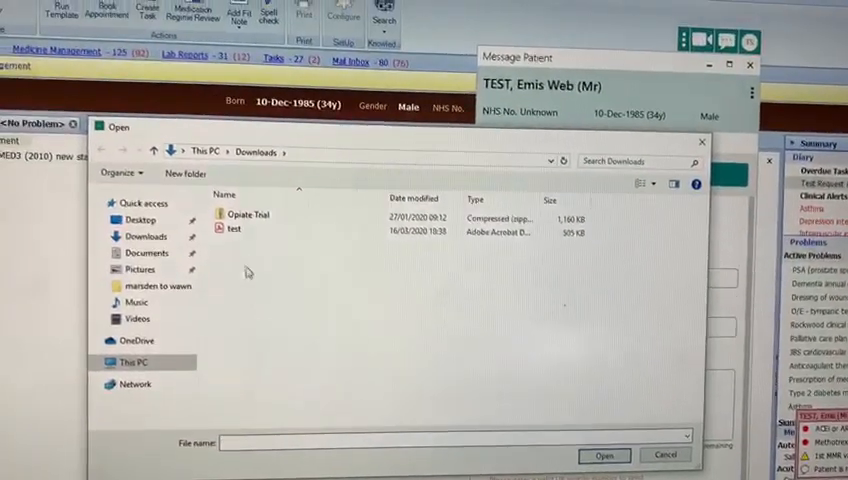
Attach test.pdf from Downloads to the patient's AccurX message.
left_click(214, 229)
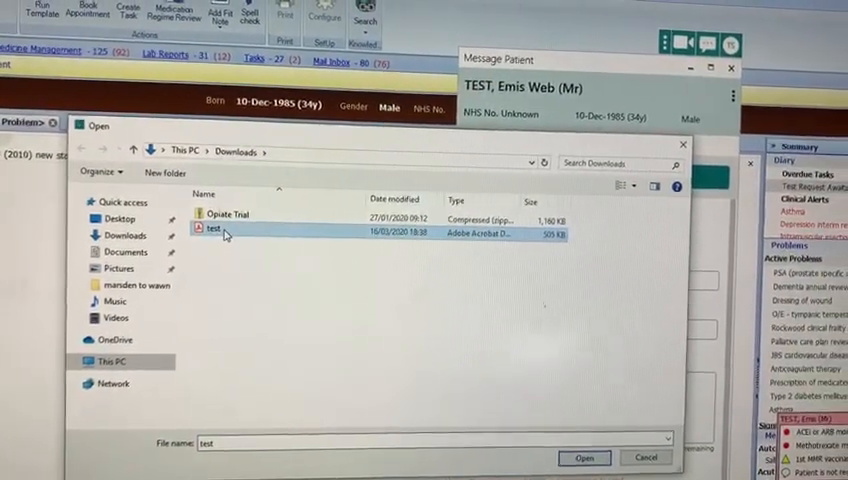
left_click(583, 457)
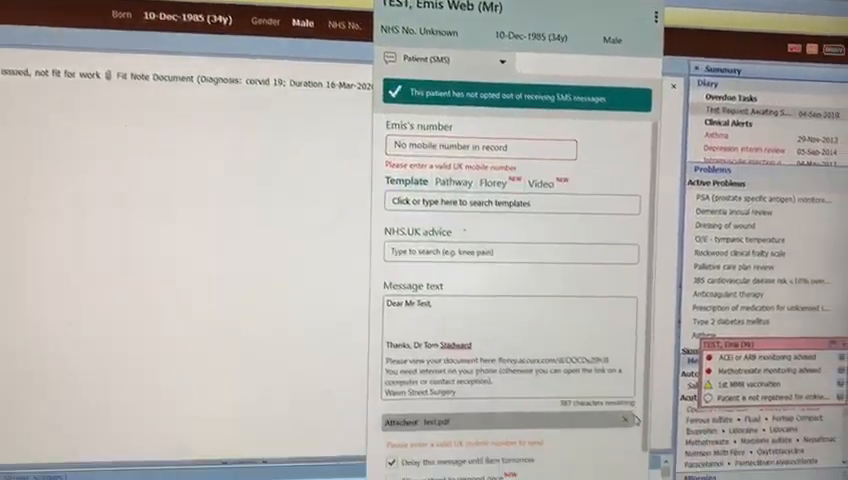